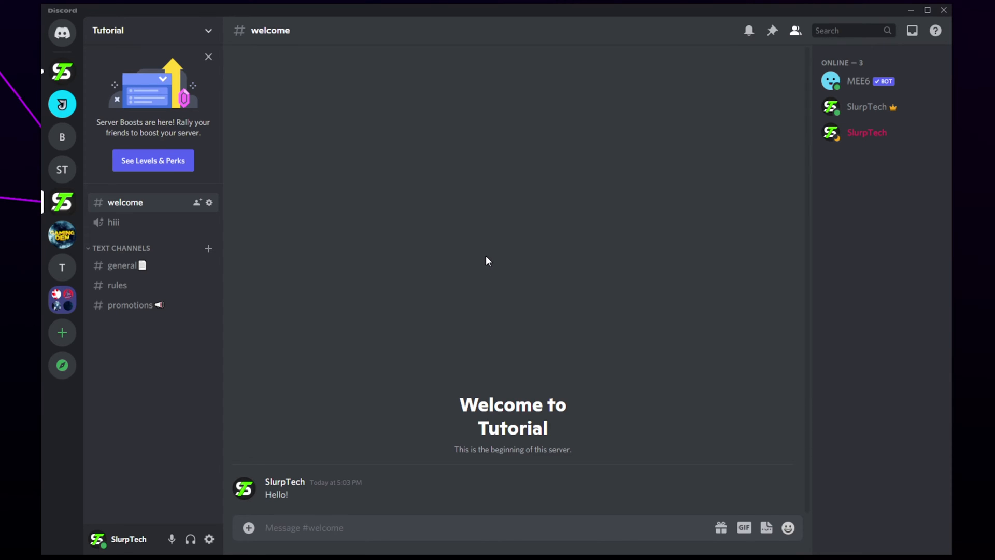
mouse_move(445, 241)
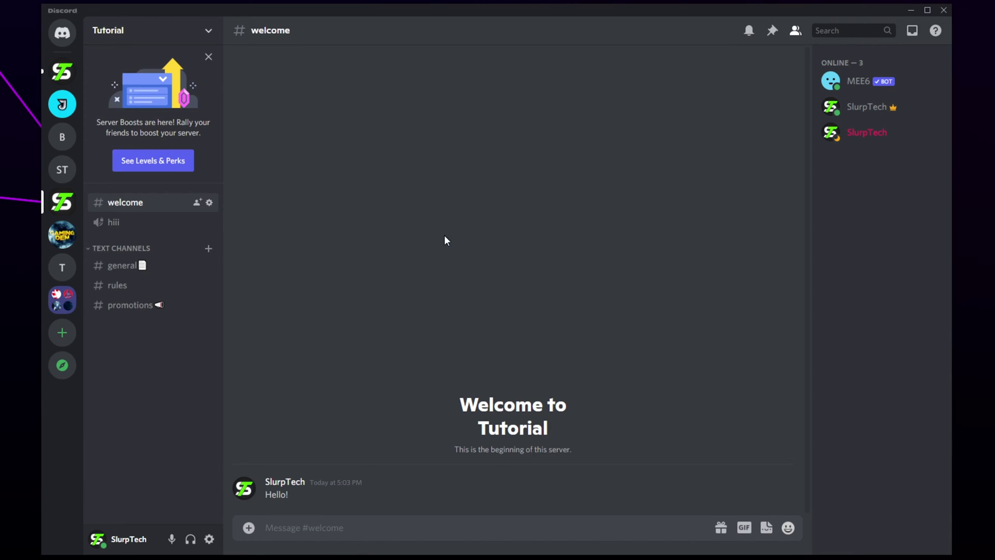
mouse_move(275, 115)
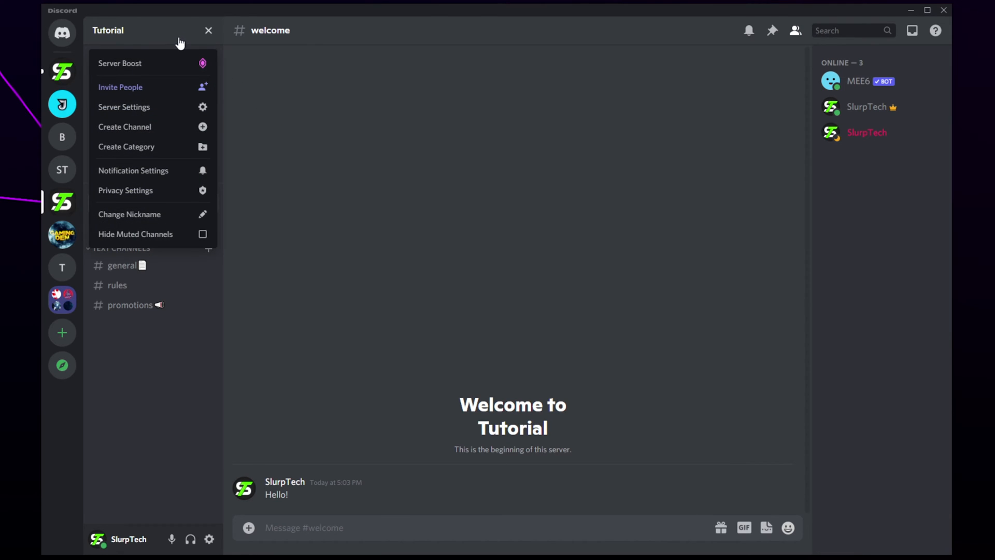
Change your own Tutorial server nickname to 'ST' and save it.
left_click(129, 213)
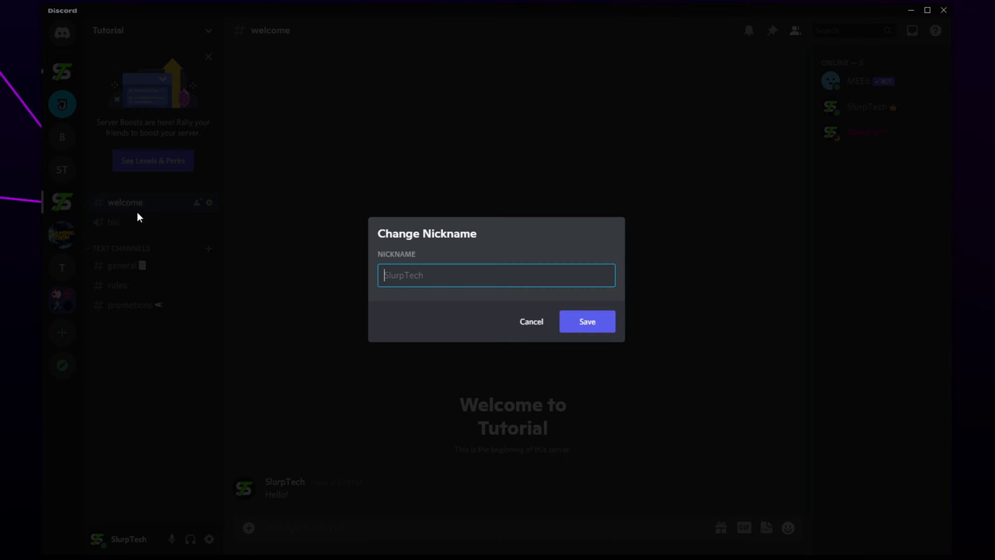
type("ST")
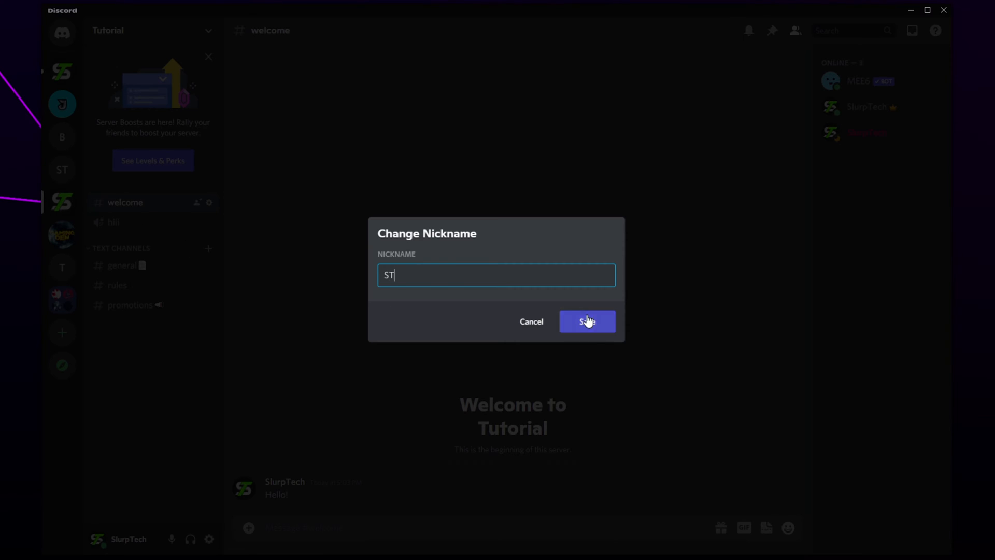
left_click(585, 321)
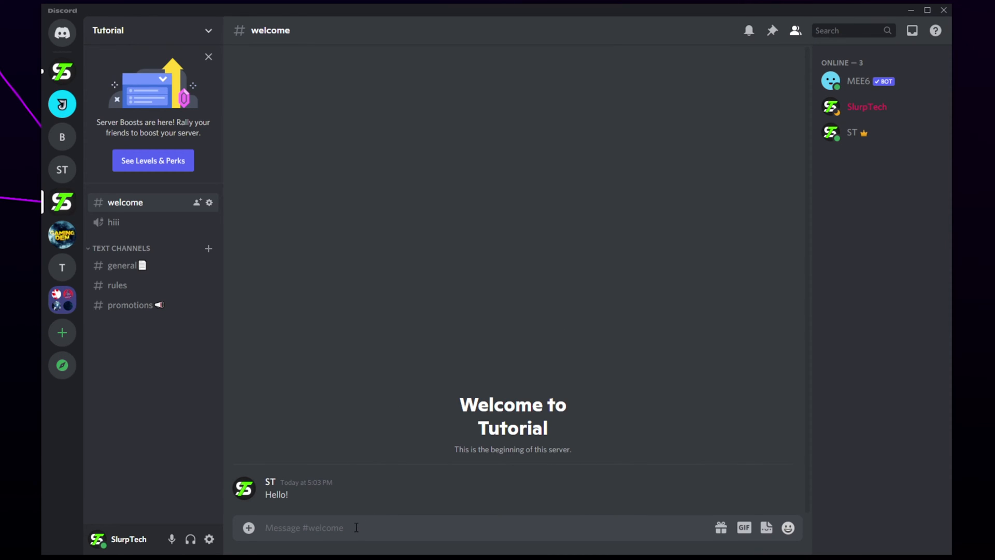
Reset your nickname to 'SlurpTech' using the /nick slash command in the message box.
type("/nick")
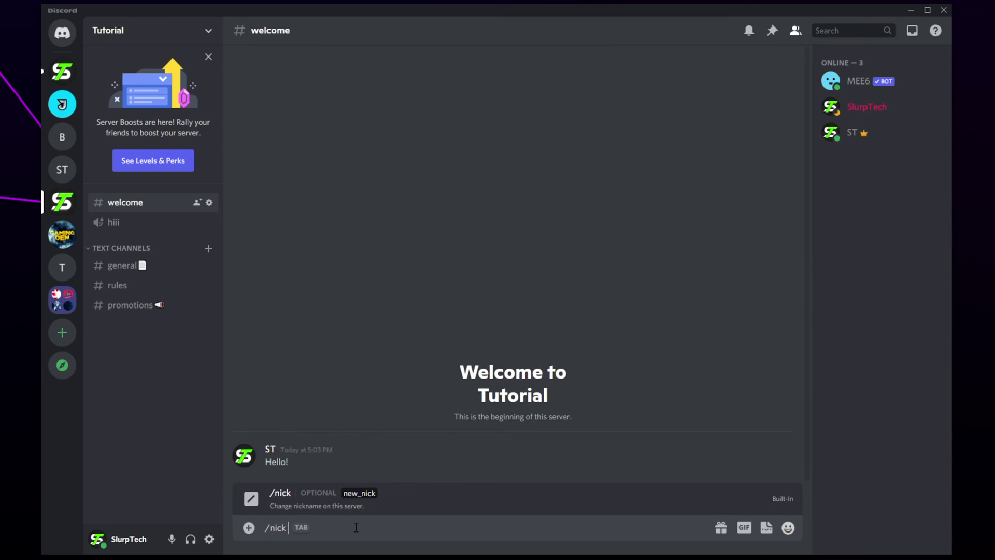
type("SlurpT")
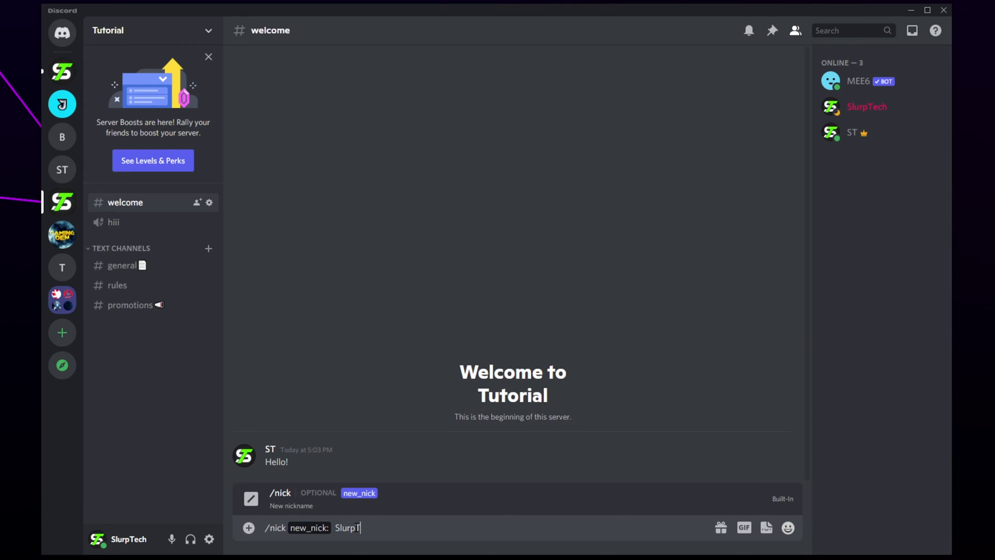
type("ech")
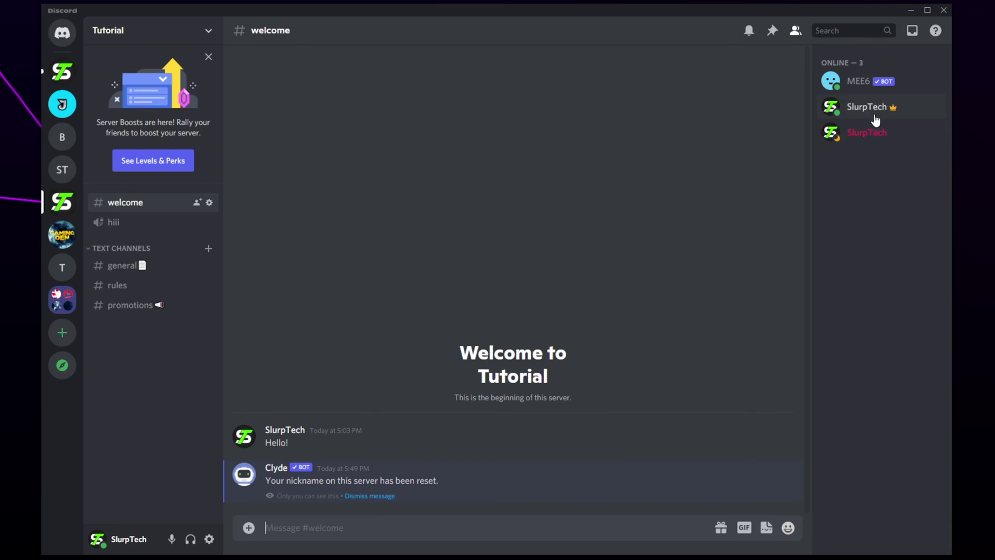
Give the other SlurpTech member the nickname 'Second ST' from the member list.
right_click(867, 131)
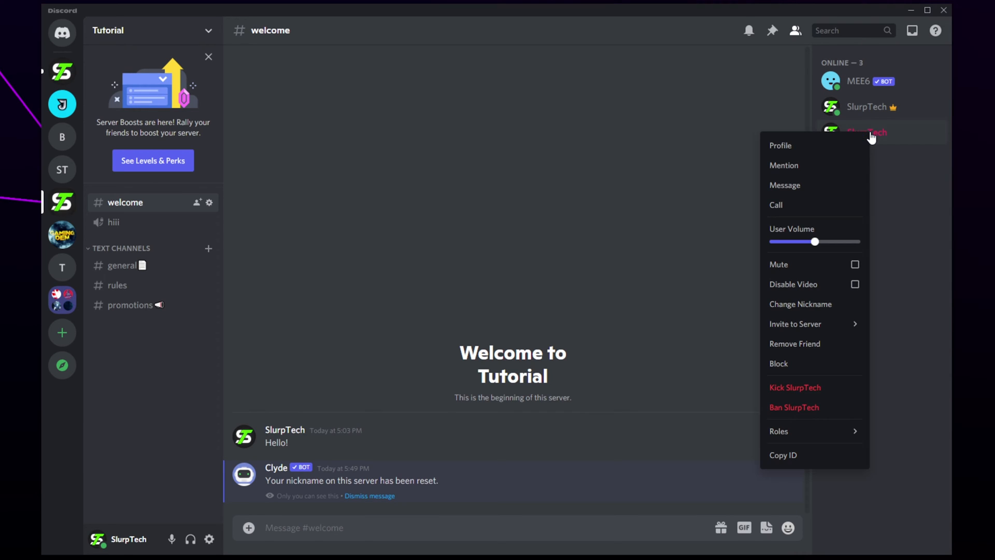
mouse_move(814, 284)
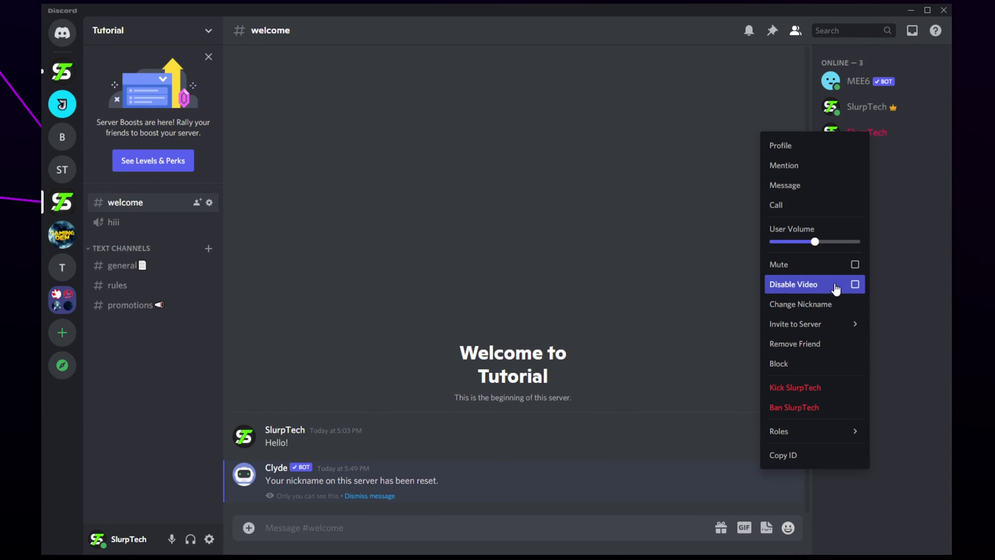
left_click(800, 304)
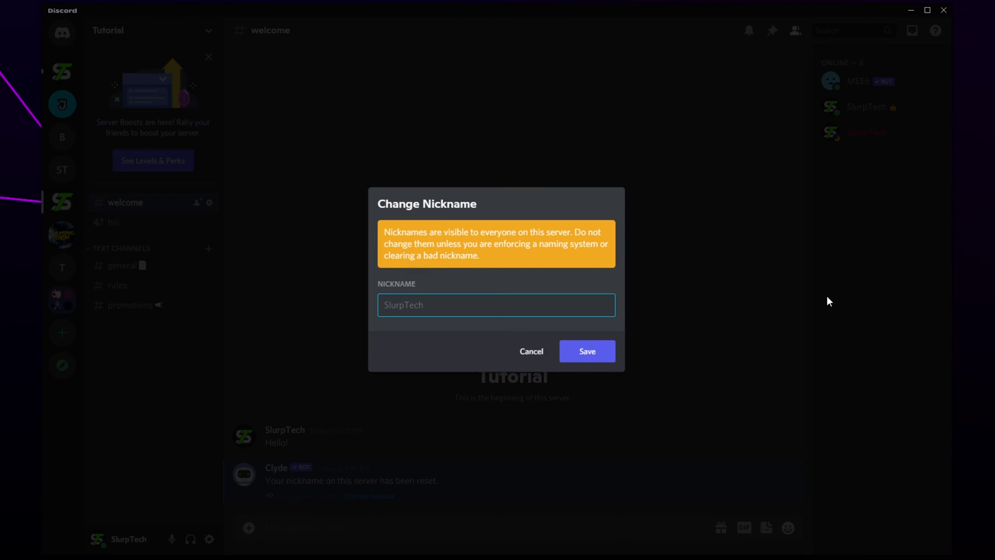
type("Second")
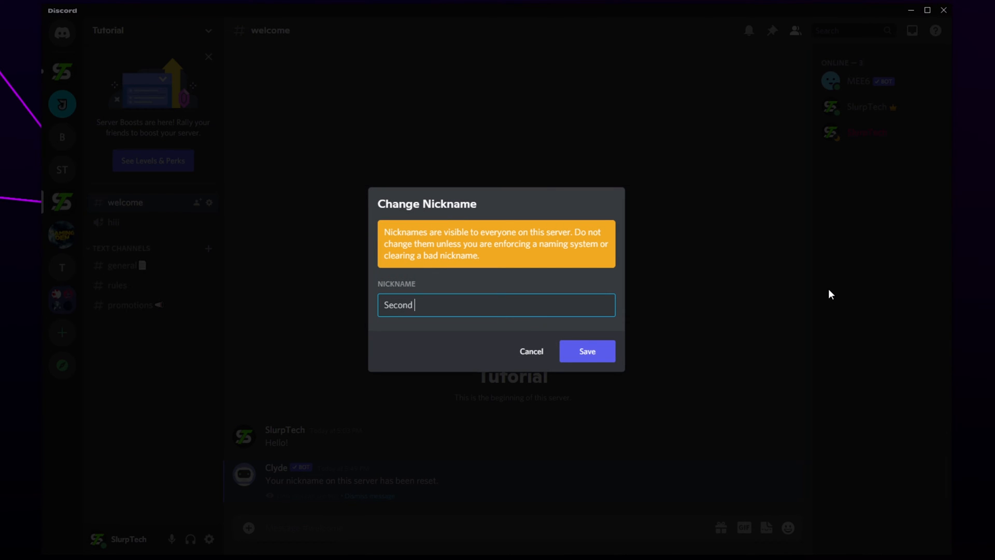
left_click(585, 351)
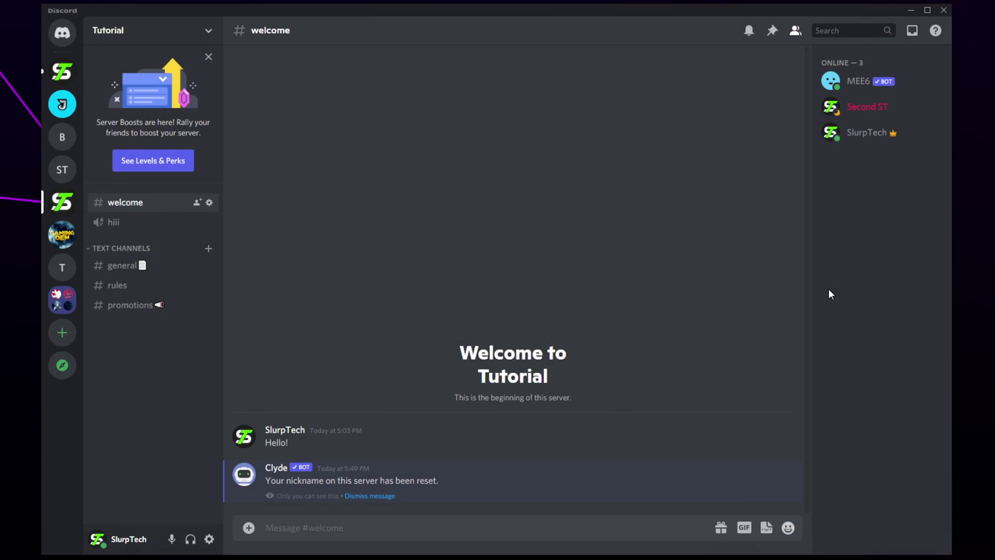
mouse_move(560, 235)
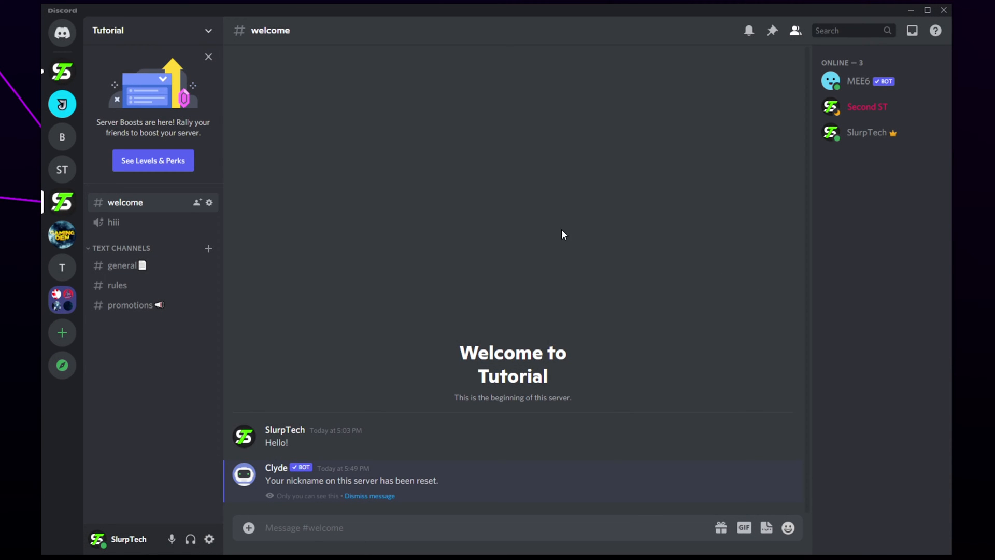
mouse_move(388, 193)
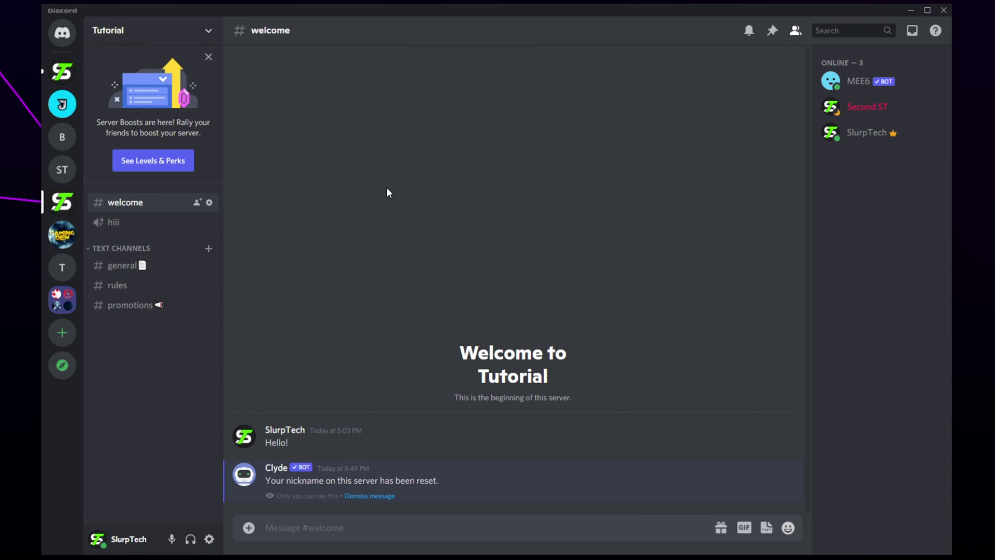
mouse_move(372, 186)
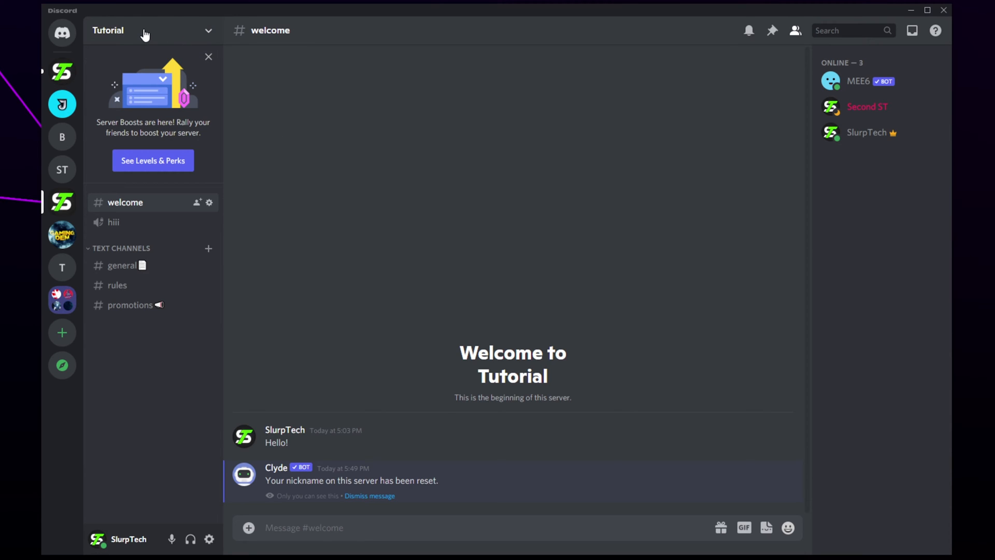
Go to the Tutorial server's Server Settings and show the Roles page.
left_click(146, 30)
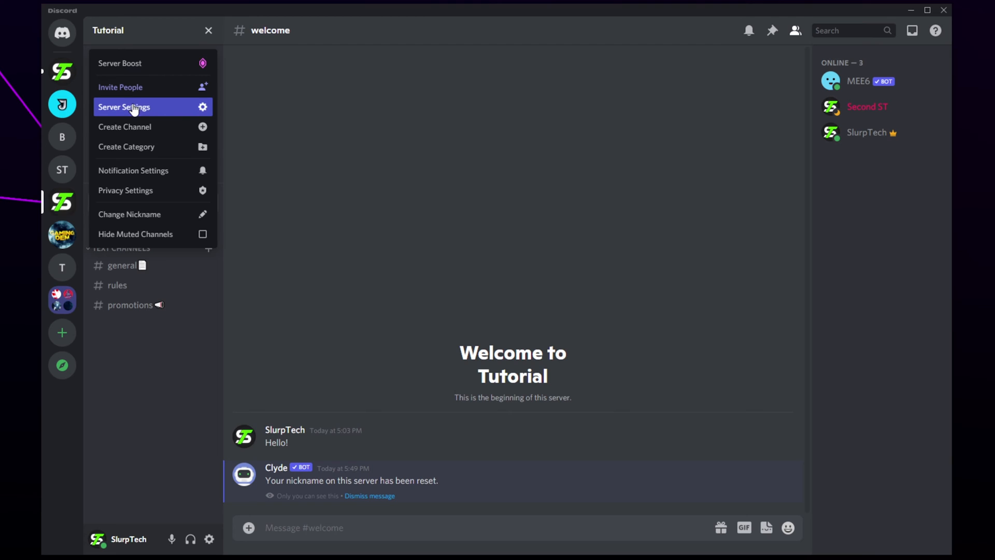
left_click(123, 107)
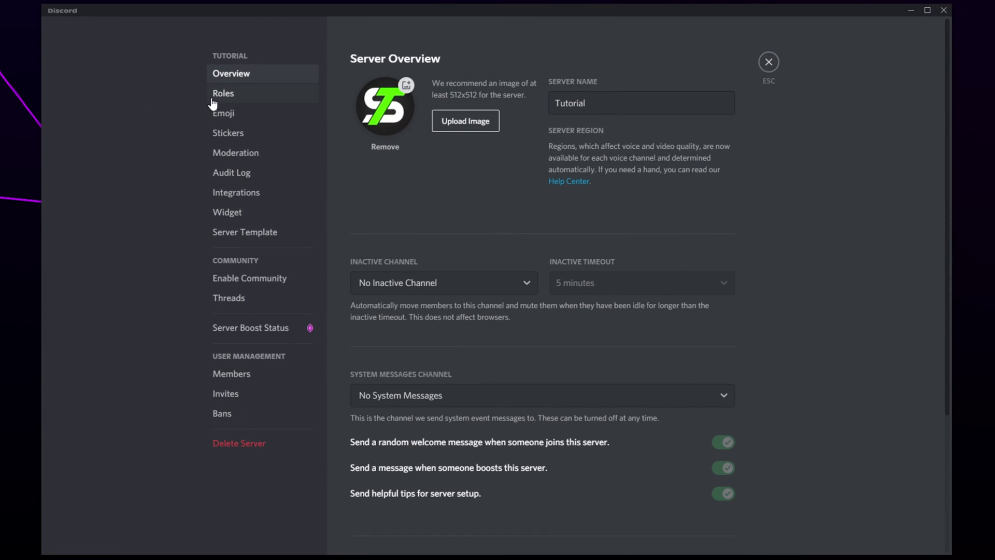
left_click(223, 92)
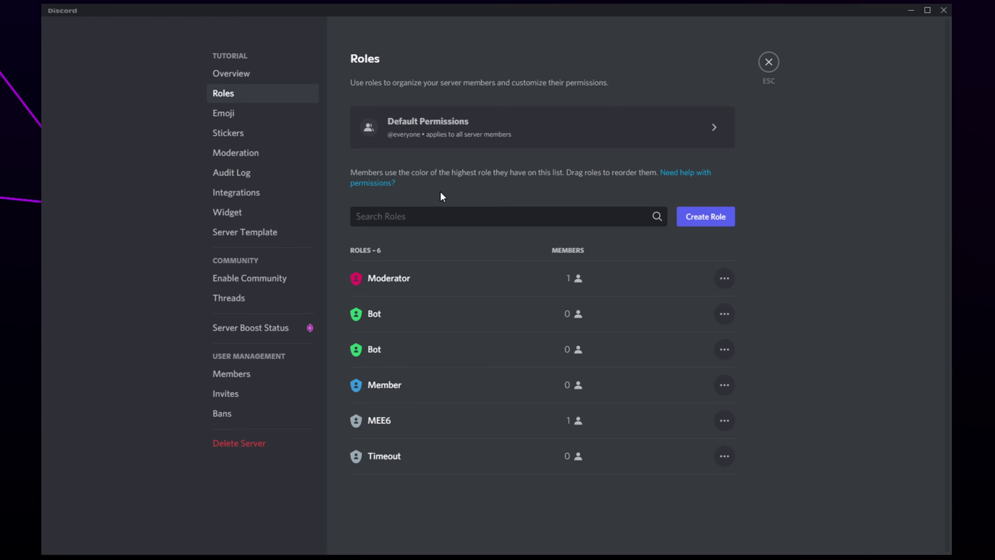
mouse_move(423, 323)
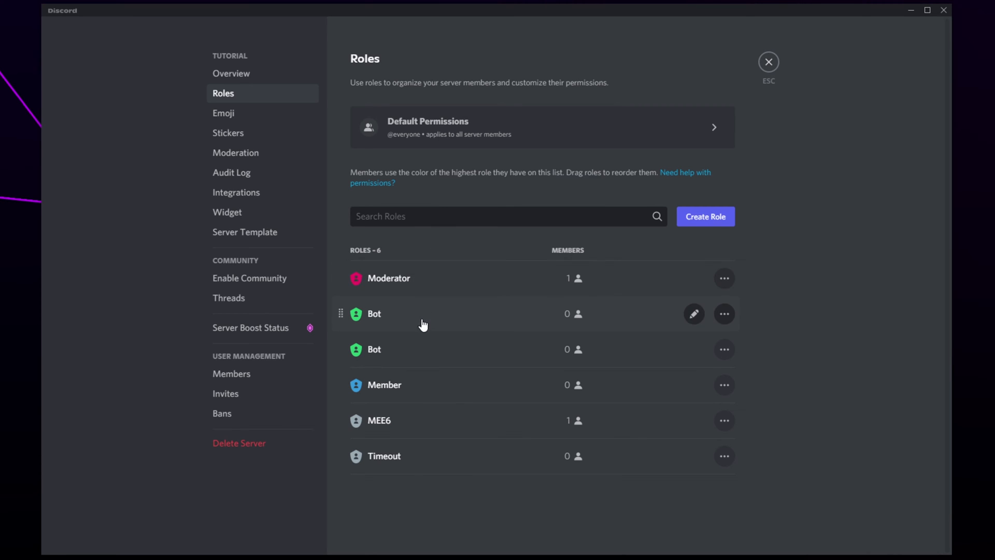
mouse_move(436, 288)
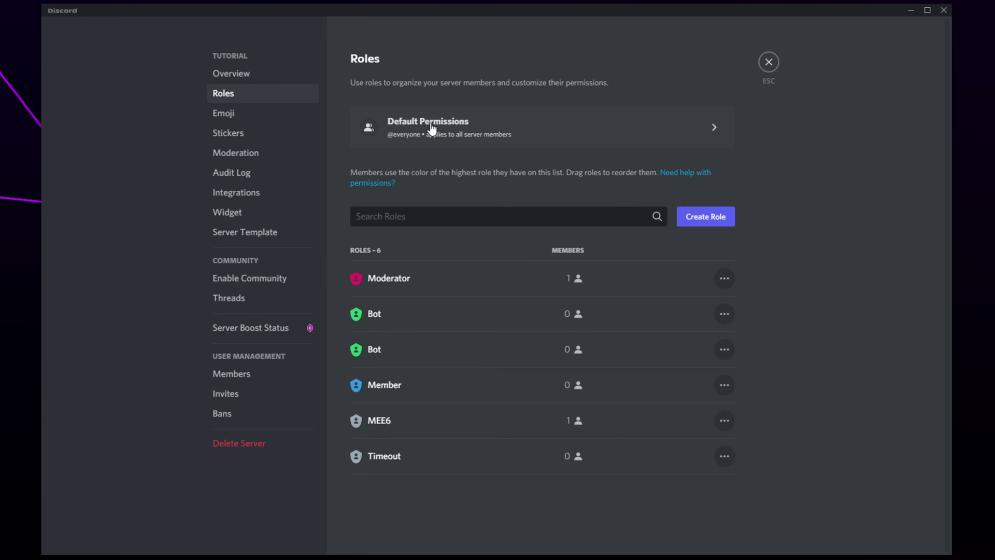
mouse_move(391, 135)
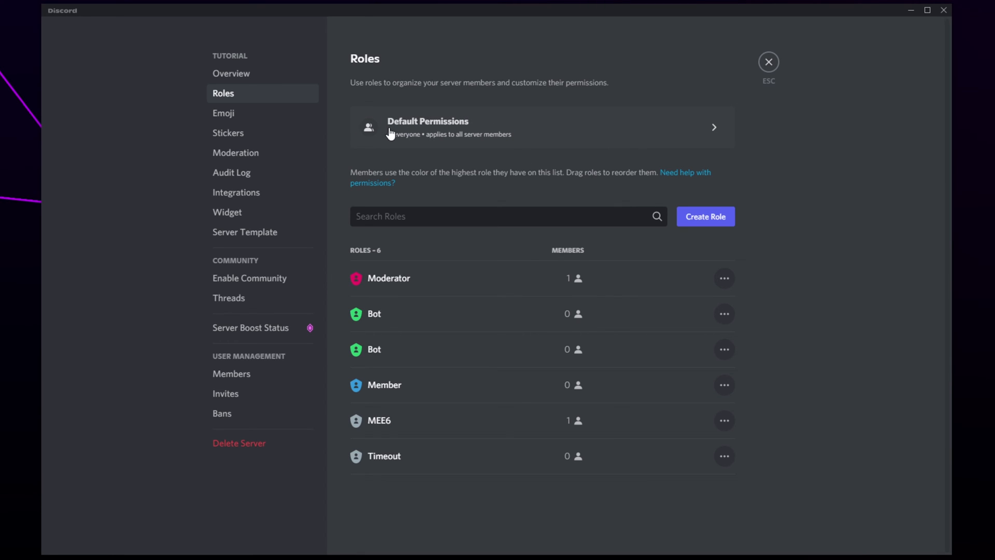
mouse_move(454, 134)
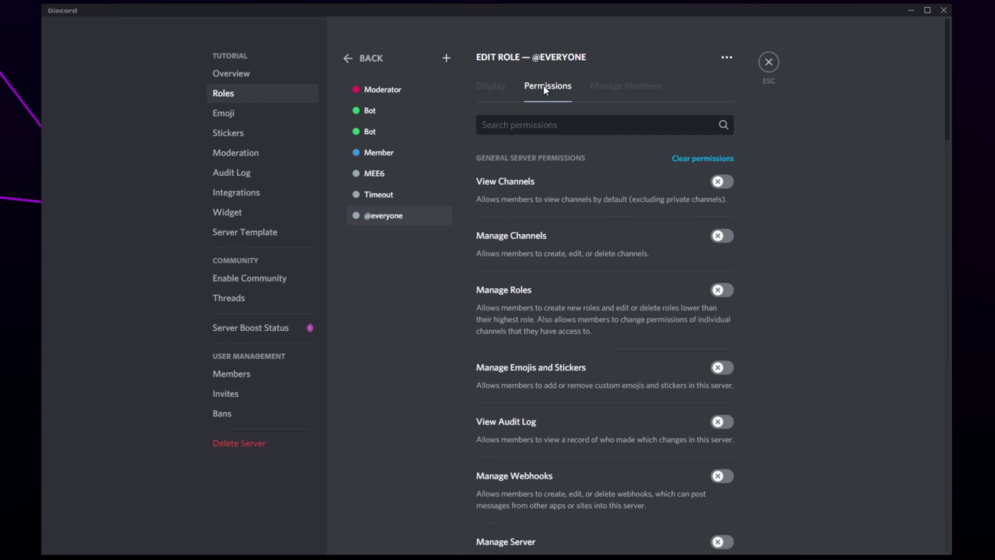
mouse_move(539, 91)
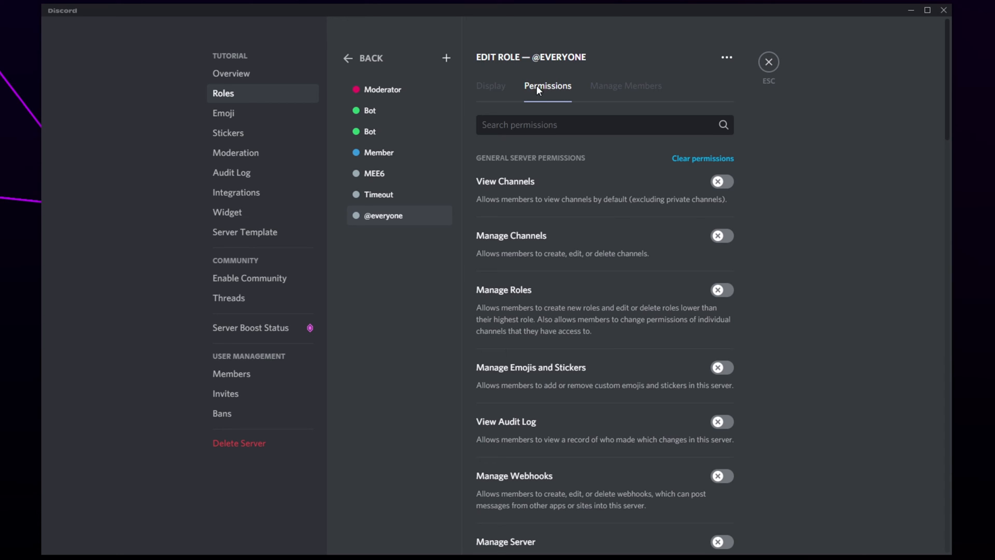
type("n")
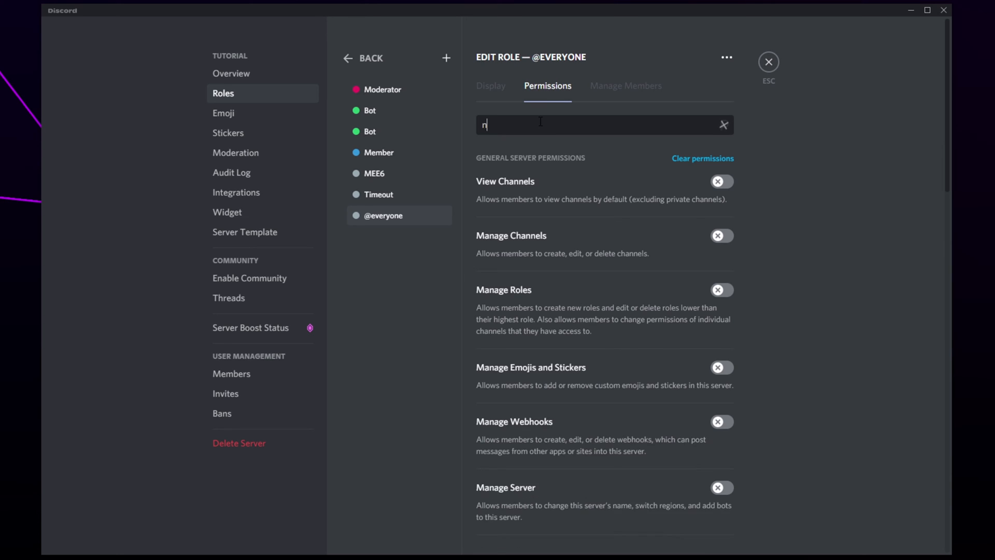
type("ickname")
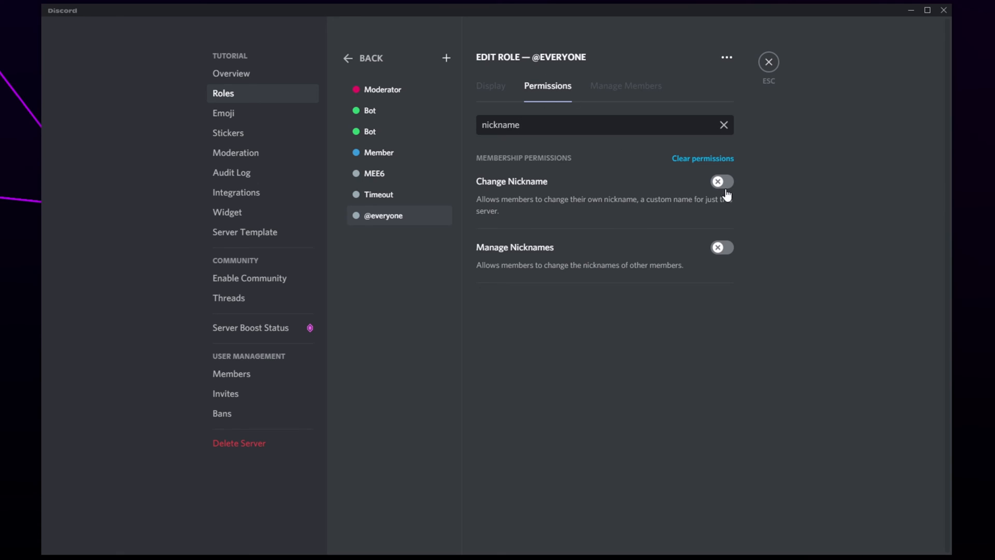
left_click(721, 182)
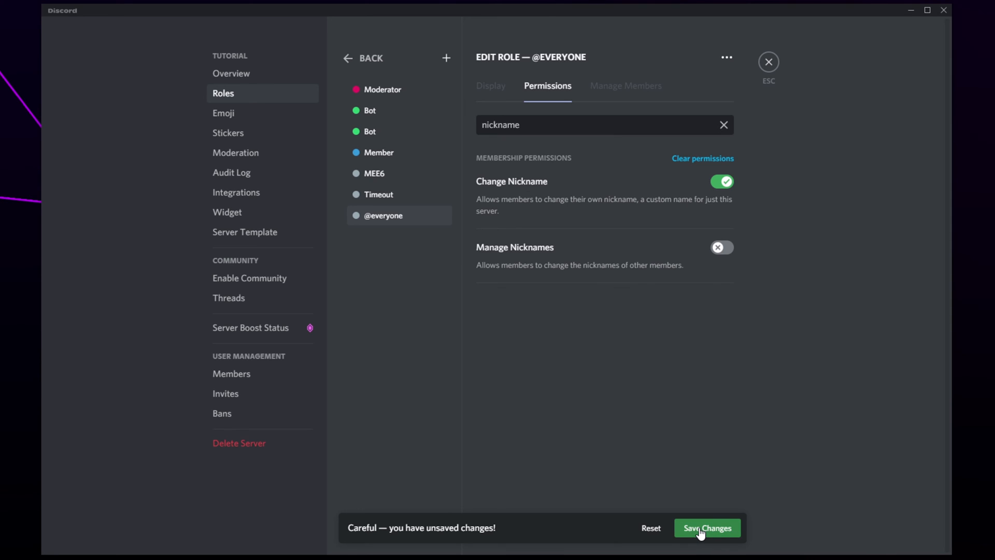
left_click(706, 527)
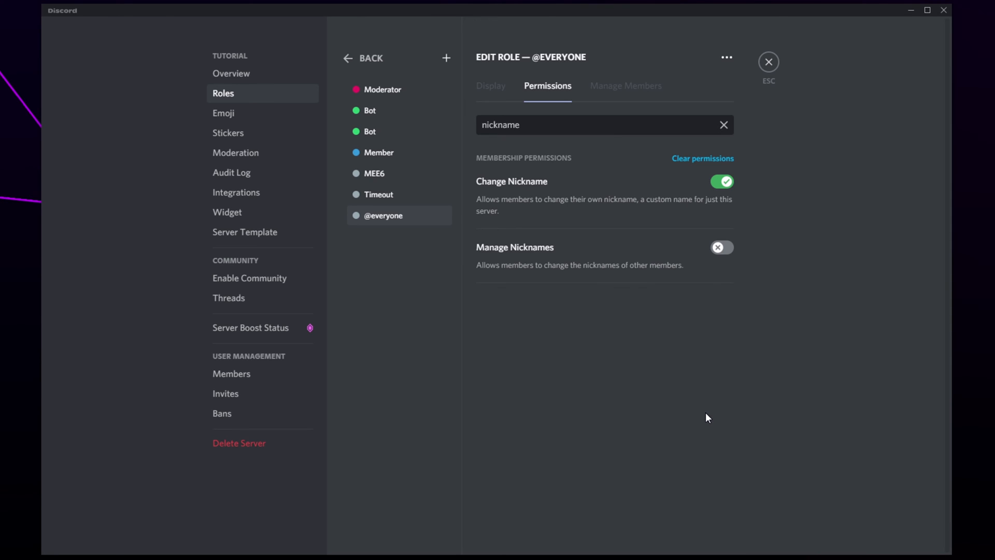
mouse_move(691, 272)
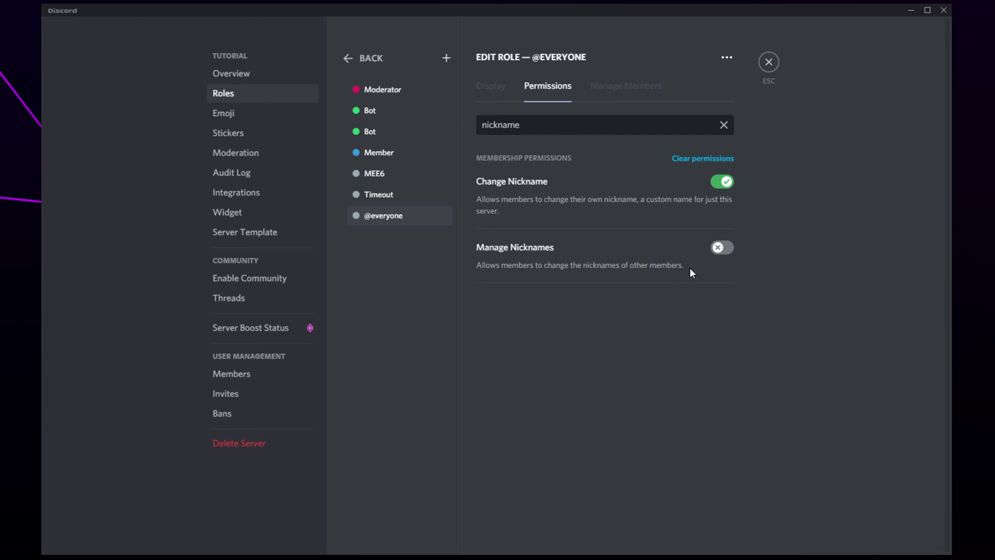
mouse_move(682, 257)
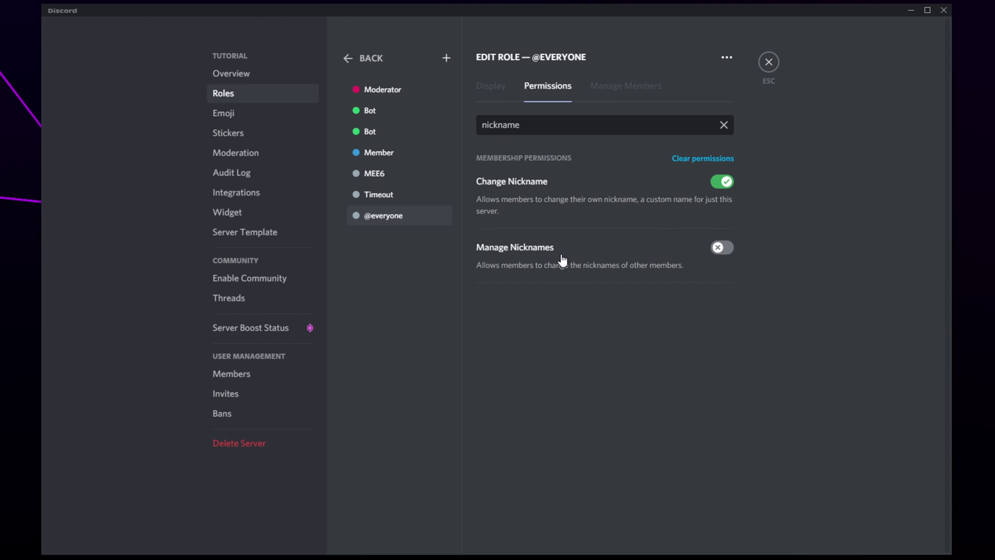
Glance at the Moderator role's permissions, then leave settings for the welcome channel.
left_click(382, 89)
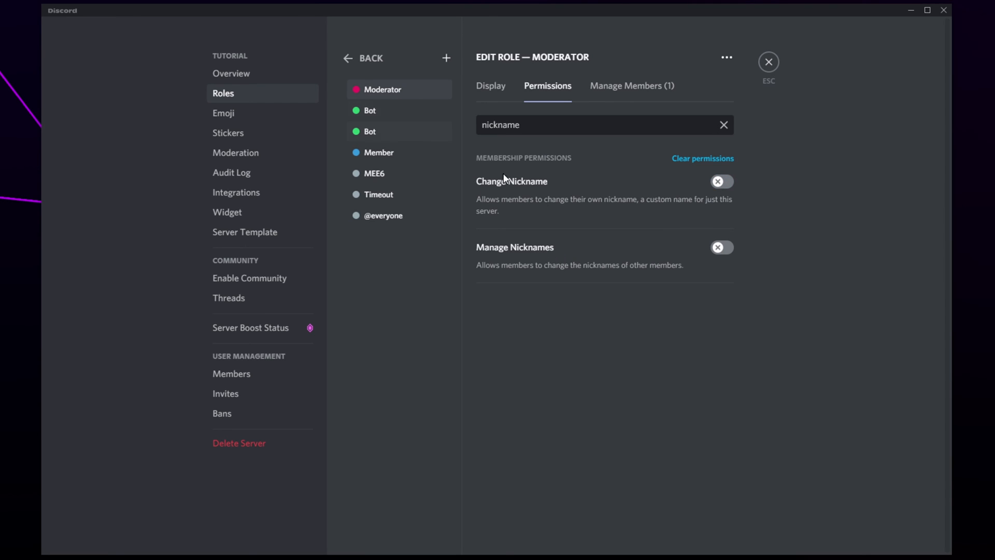
left_click(721, 247)
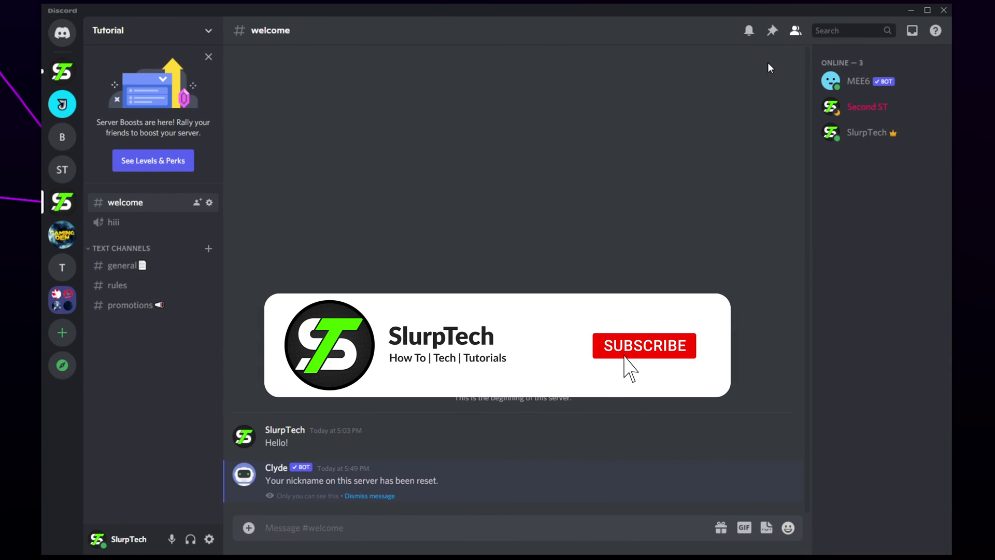
left_click(642, 345)
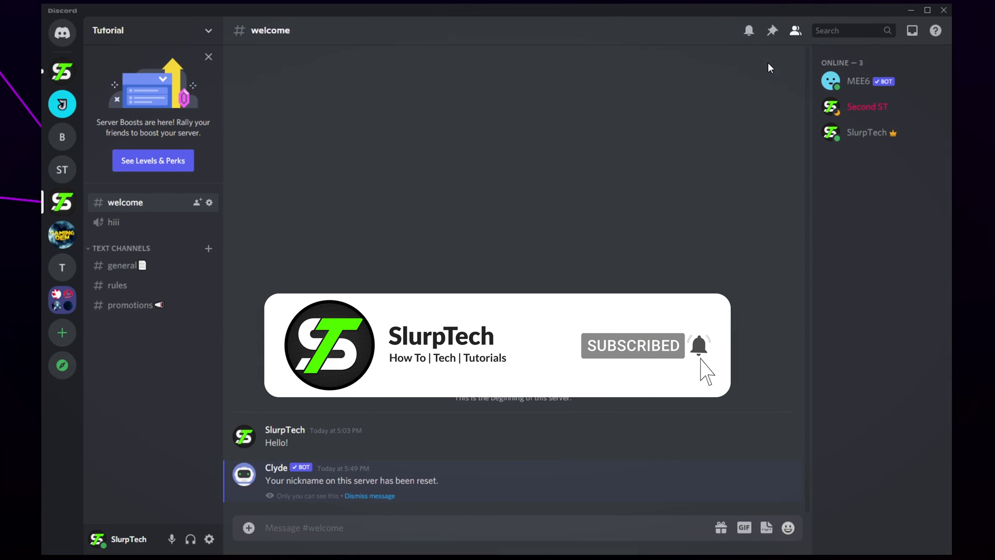